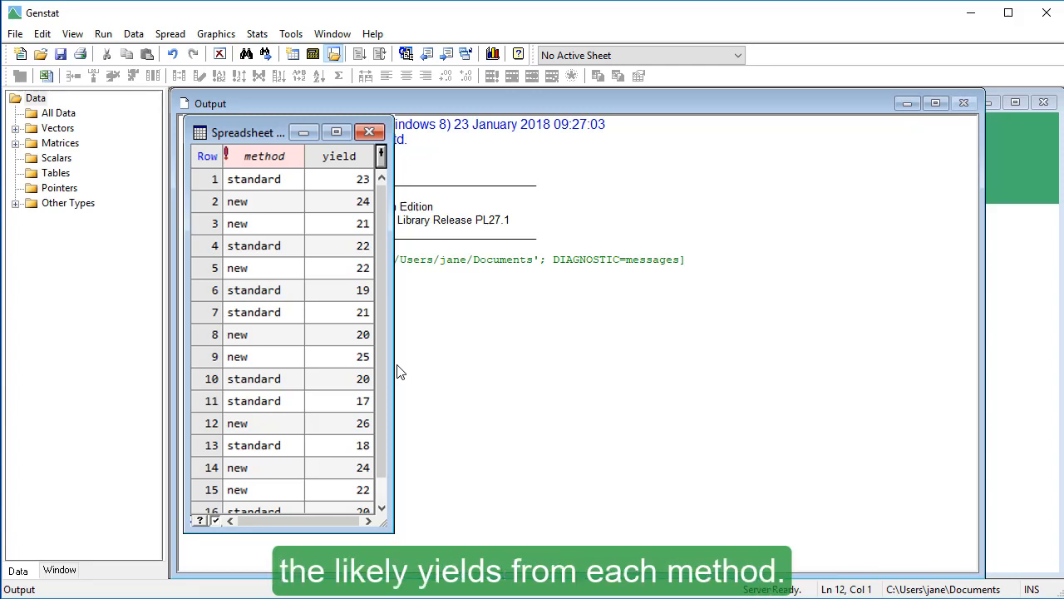
Type notes: 'have 2 independent random samples', 'Each sample is', 'population'
left_click(370, 131)
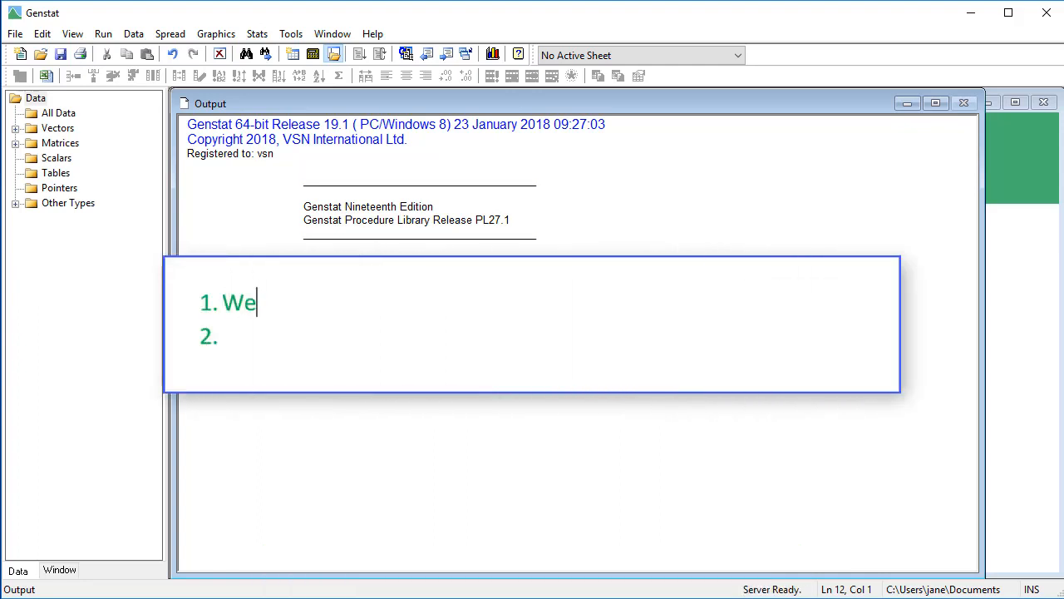
type("have 2 independent random samples")
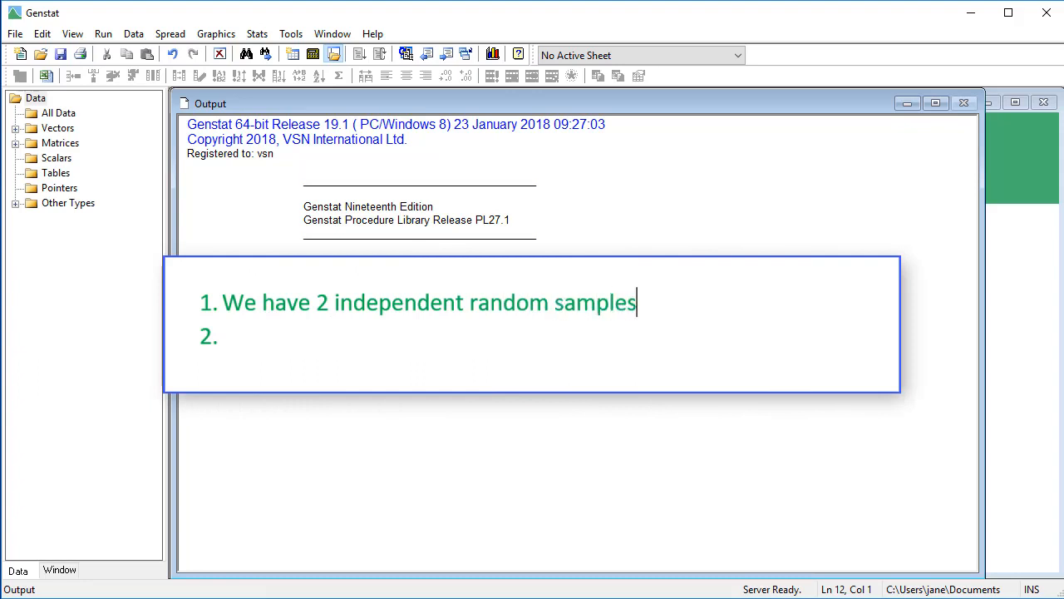
type("Each sample is drawn from a Normally distributed")
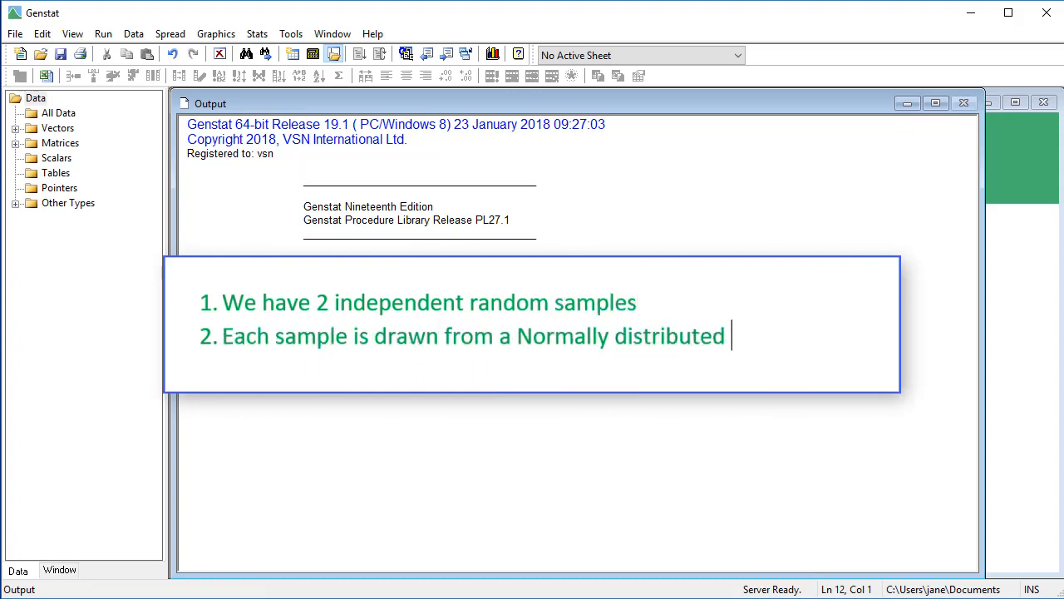
type("population")
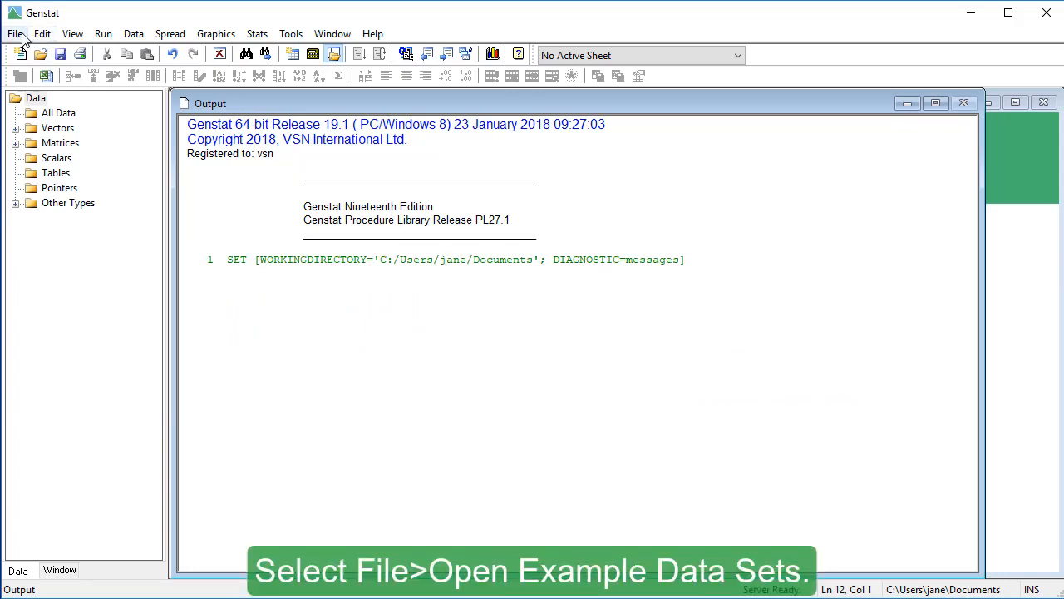
Open Example Data Sets filtered to the 'A Guide to Anova and Design' topic
left_click(14, 33)
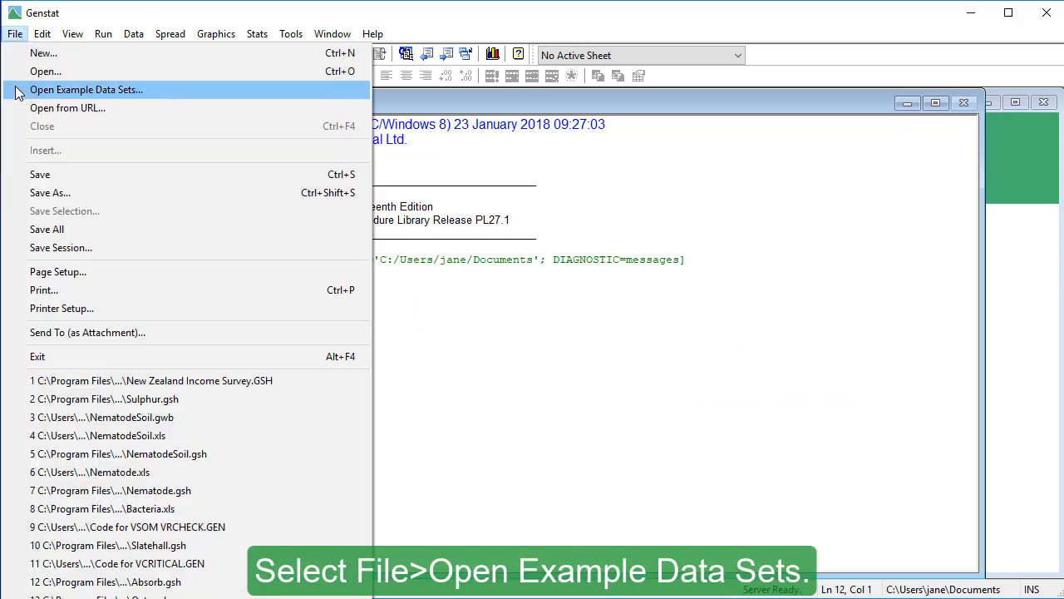
left_click(86, 89)
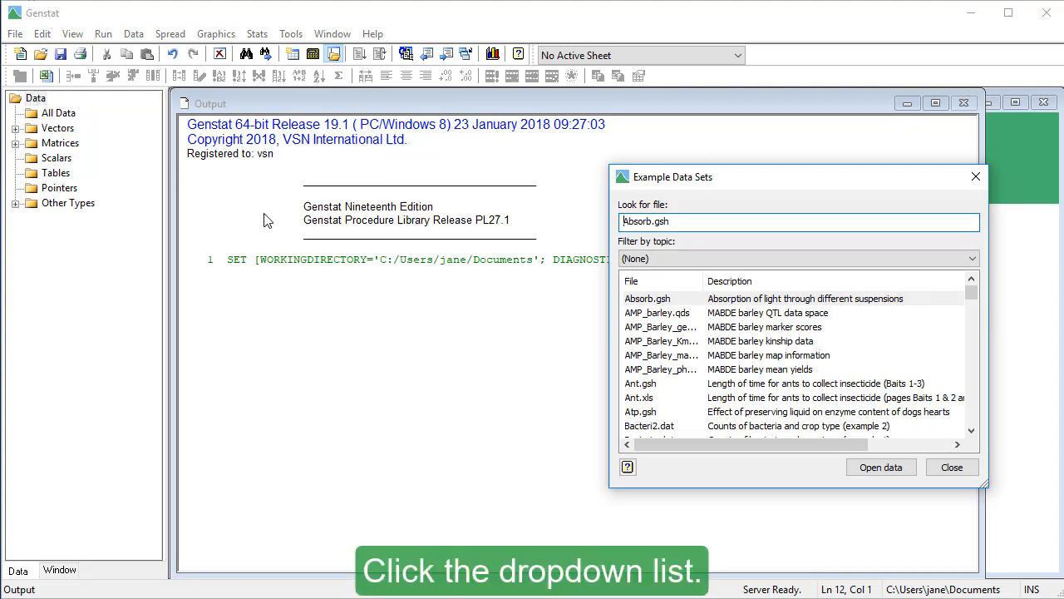
left_click(971, 258)
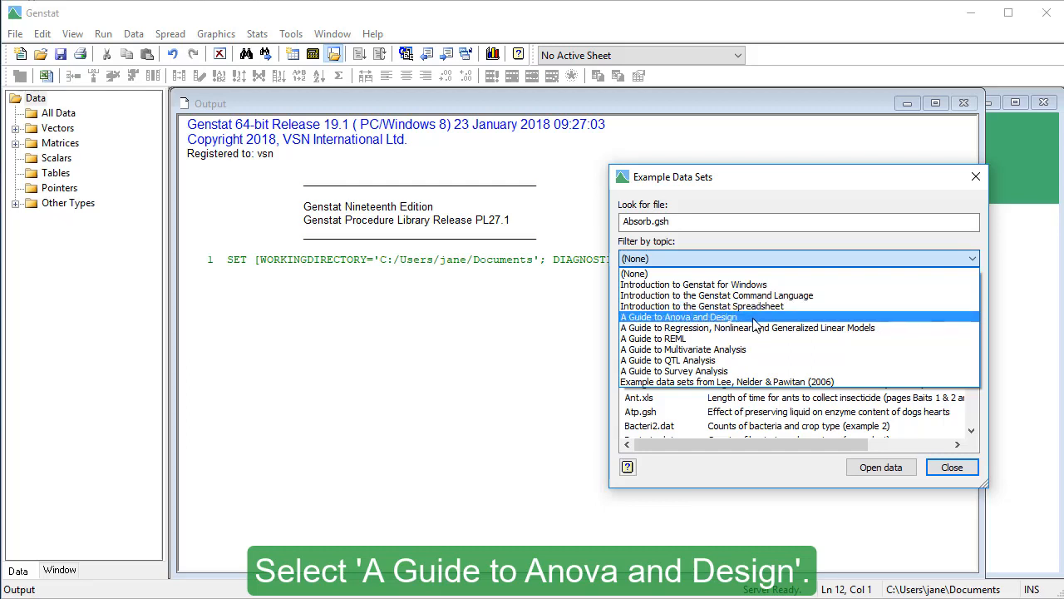
left_click(680, 316)
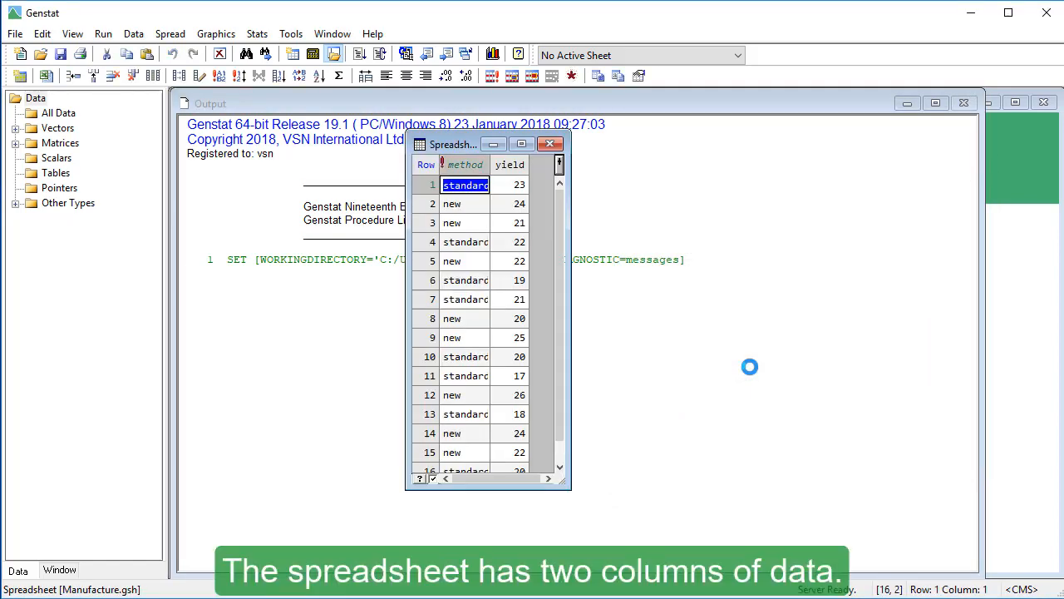
Open Manufacture.gsh as a spreadsheet with method and yield columns
left_click(466, 164)
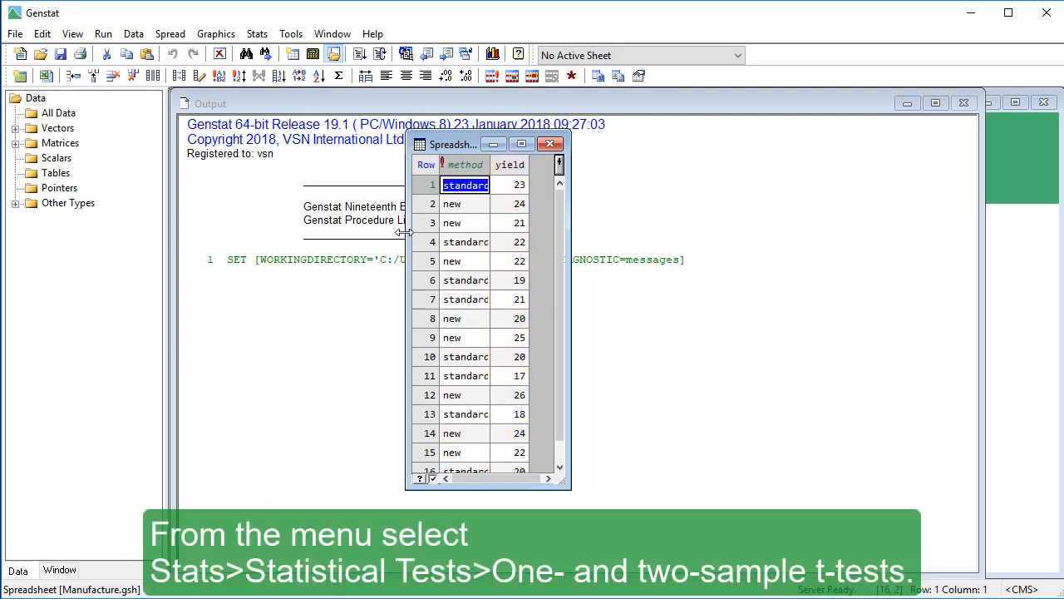
Open the One- and two-sample t-tests dialog under Stats > Statistical Tests
left_click(257, 34)
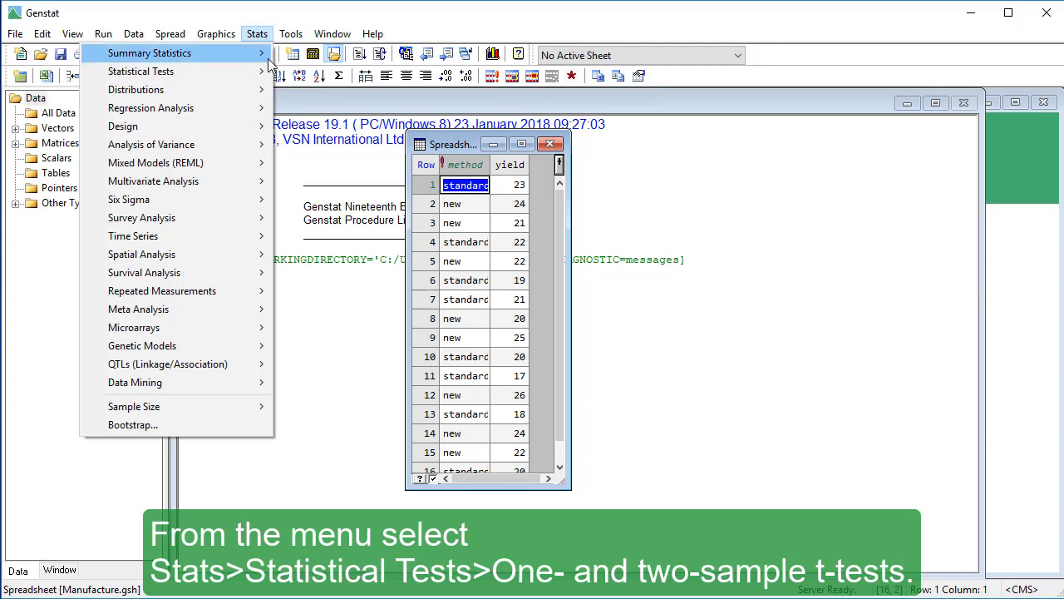
left_click(140, 70)
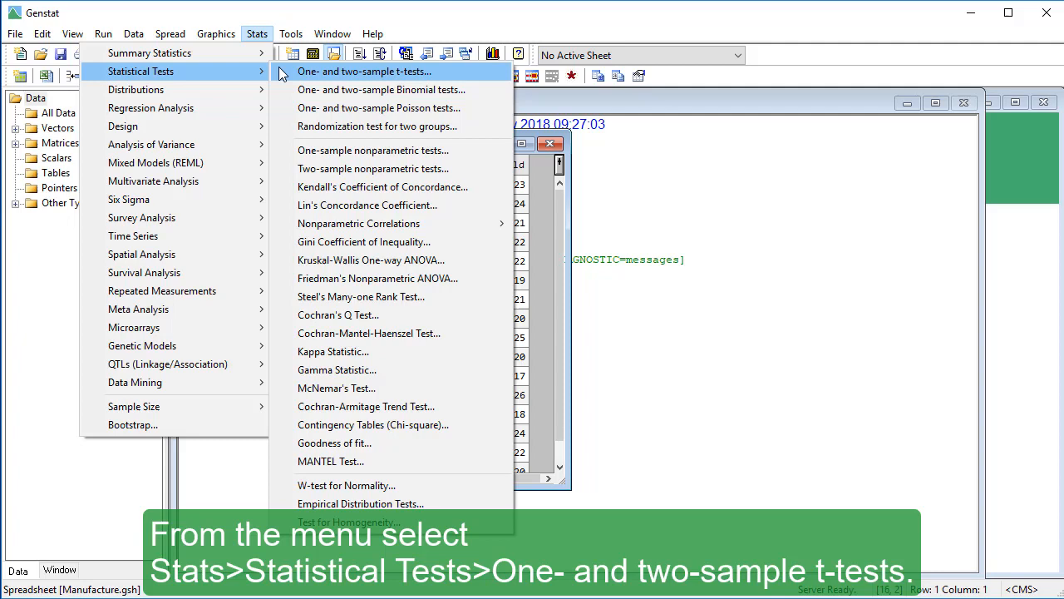
left_click(363, 71)
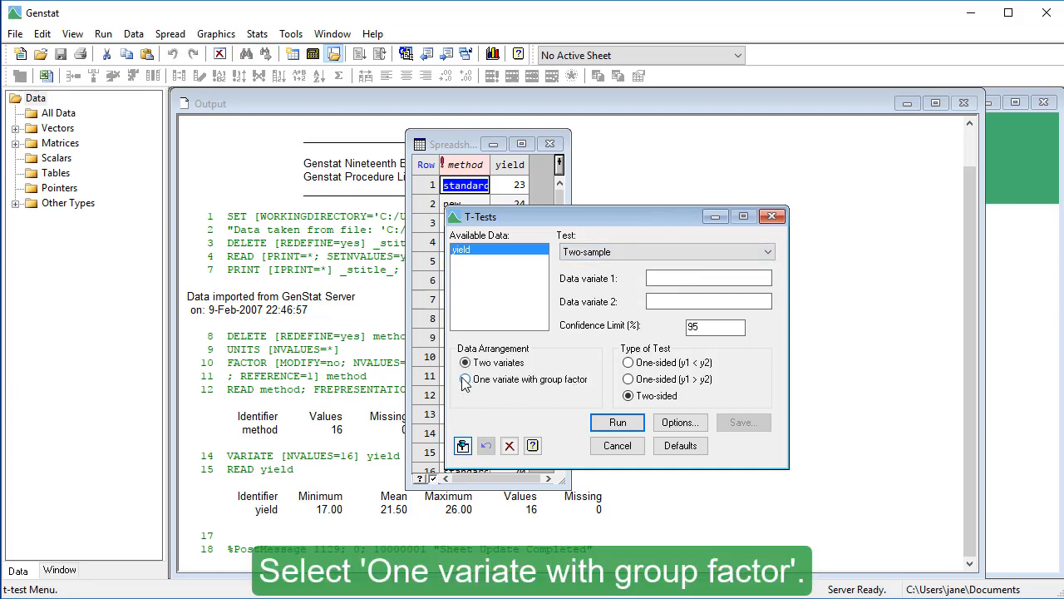
Run a 'One variate with group factor' t-test of yield, giving t = 2.95, p = 0.011
left_click(464, 379)
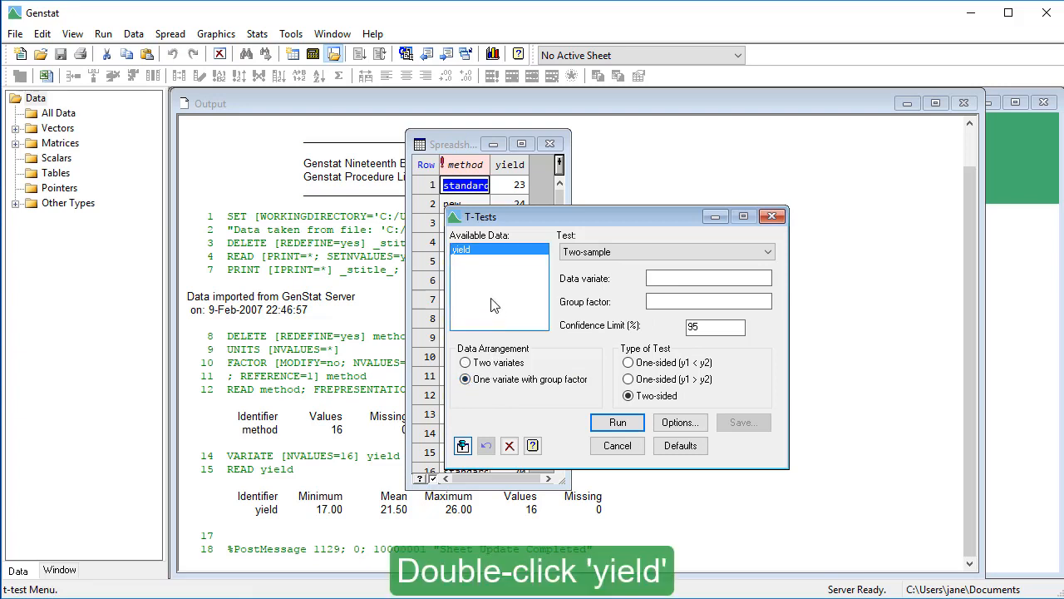
double_click(460, 249)
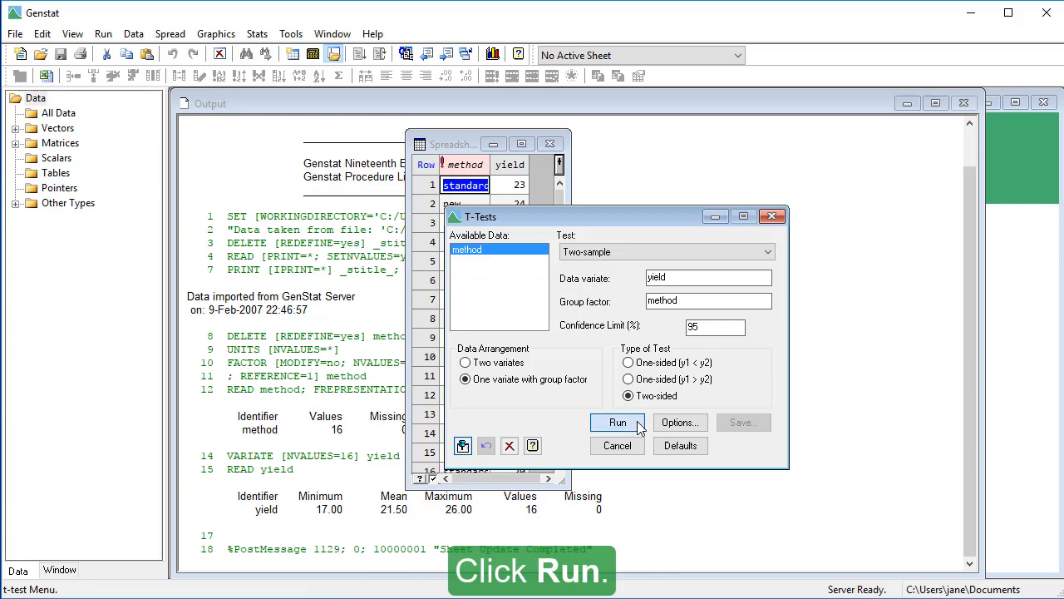
left_click(617, 422)
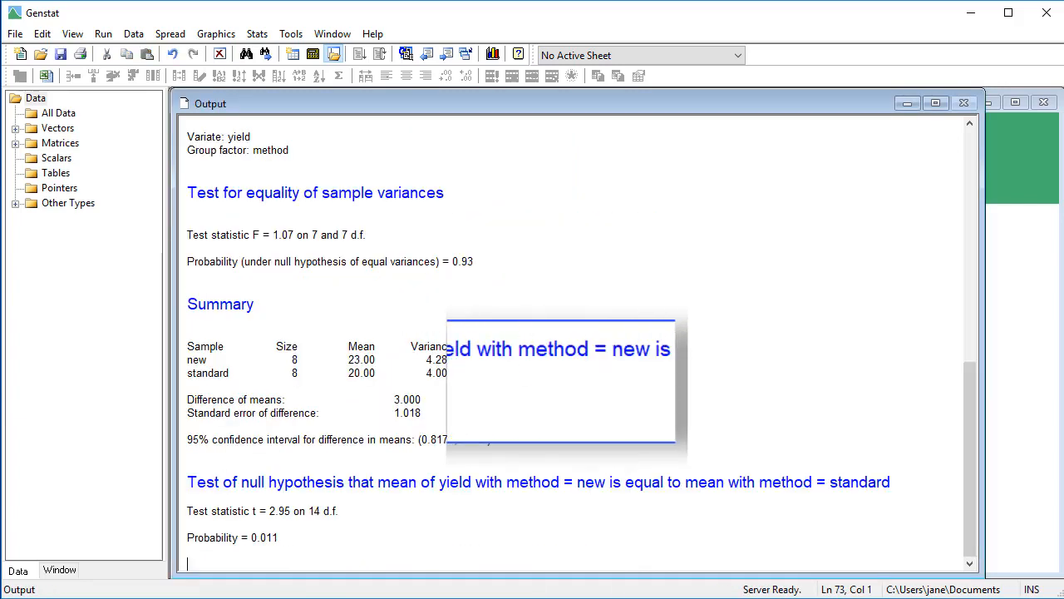